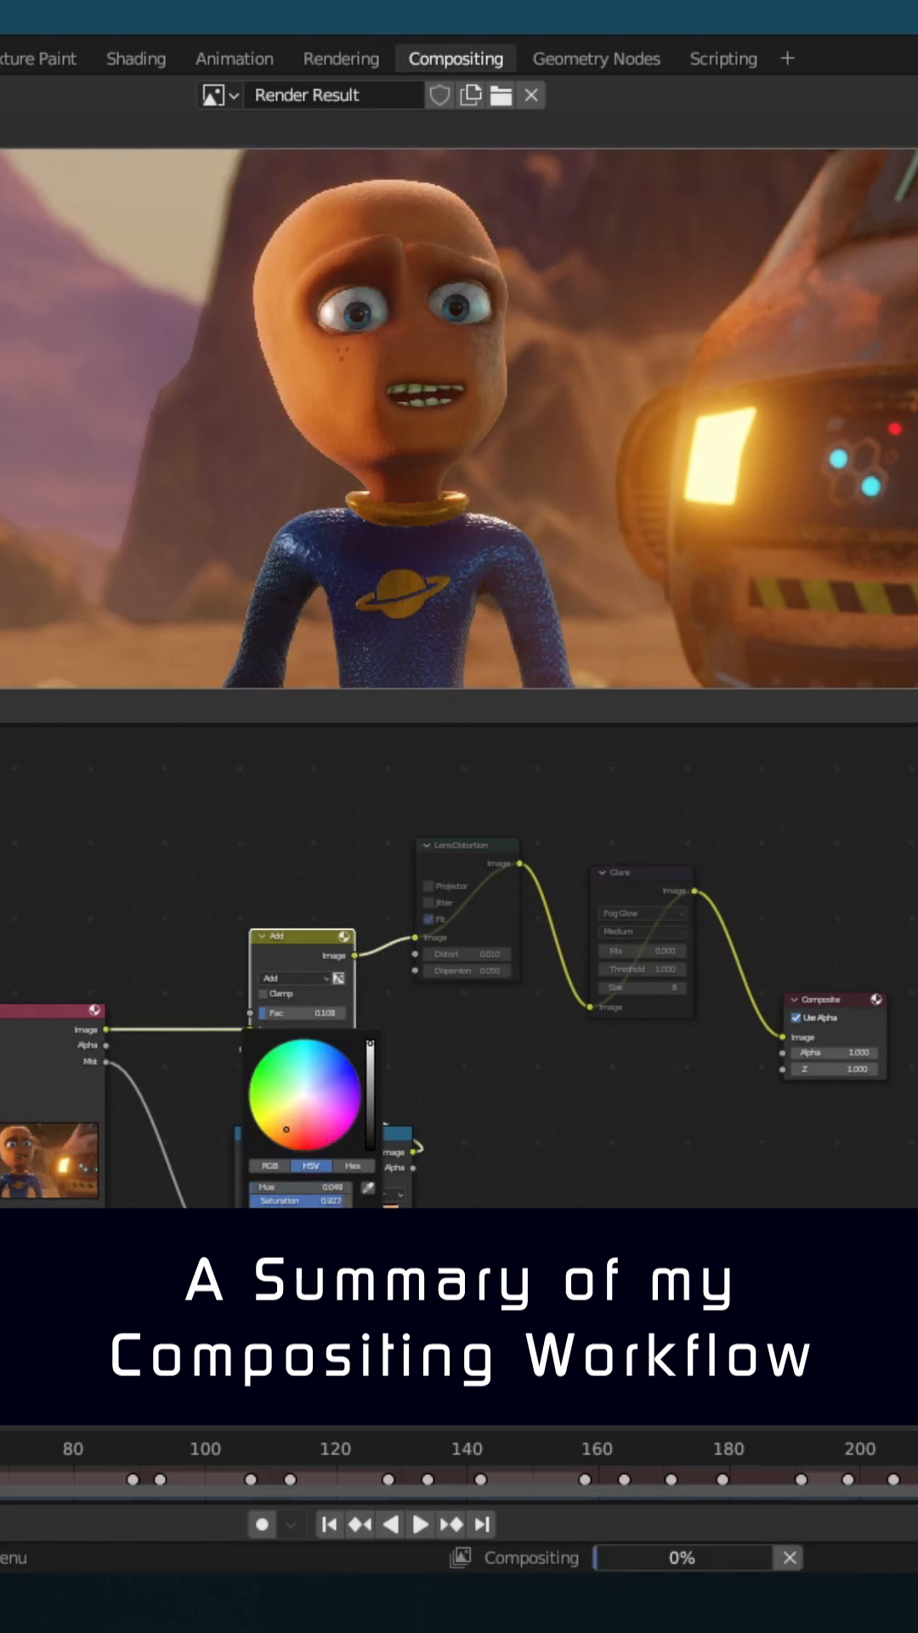
# Drag the Add mix colour's HSV wheel to shift its hue toward a less saturated blue
pyautogui.moveTo(287, 1124); pyautogui.dragTo(326, 1058)
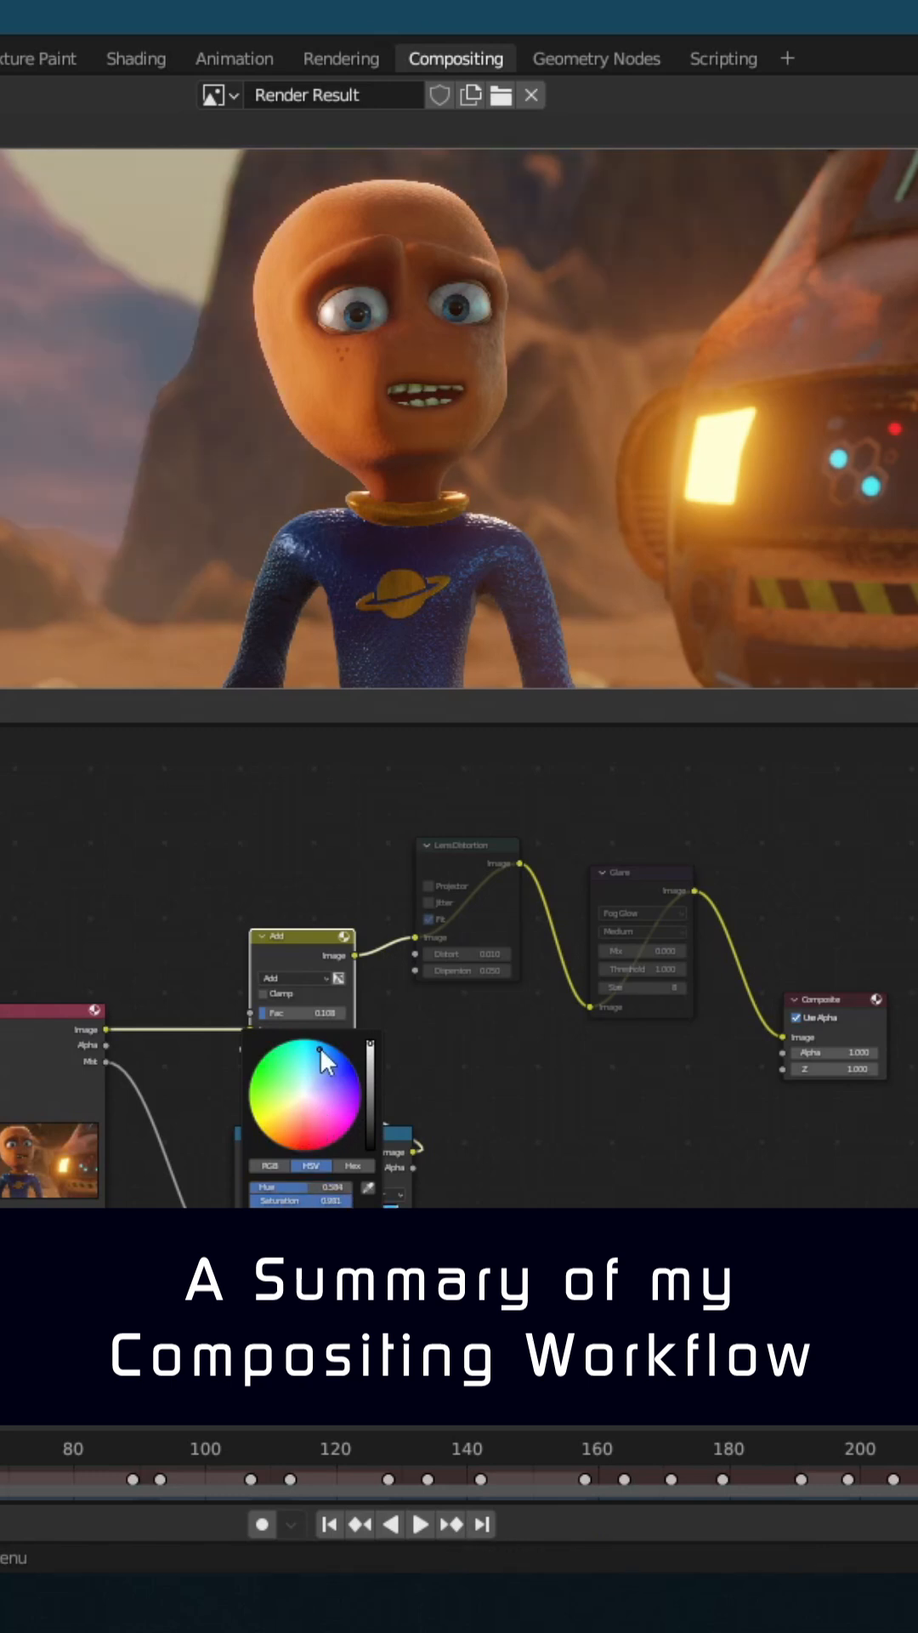